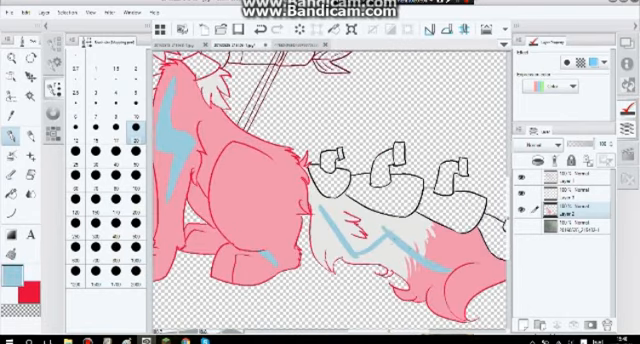
click(370, 230)
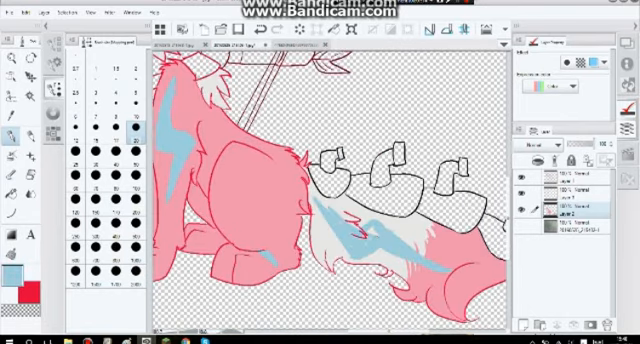